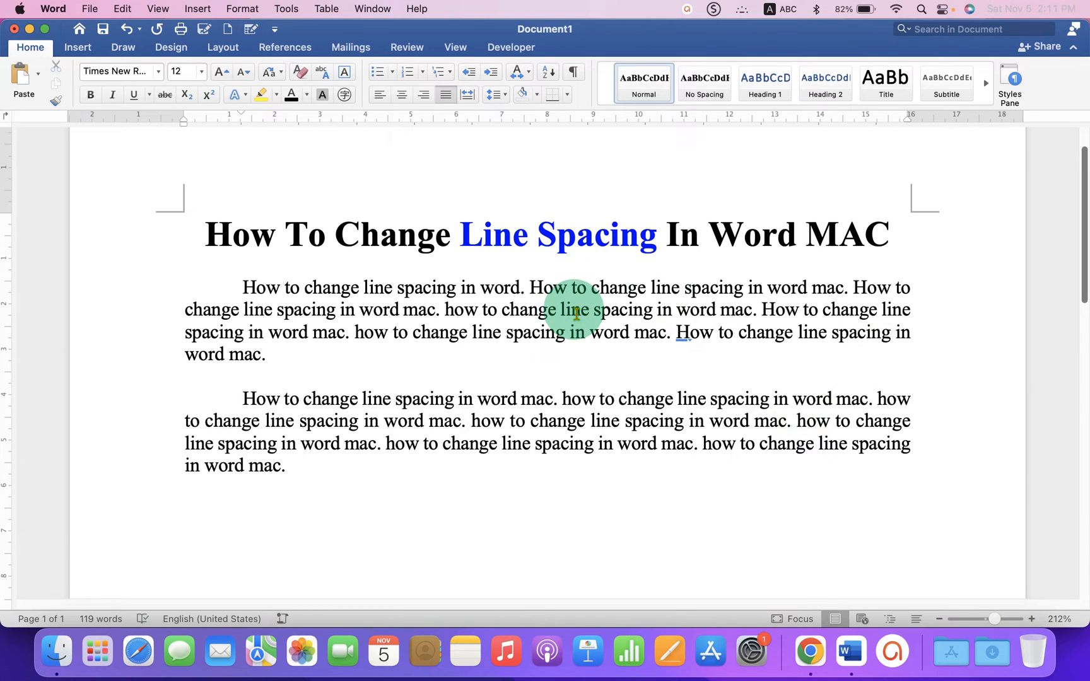
{"action": "mouse_move", "coordinate": [569, 340]}
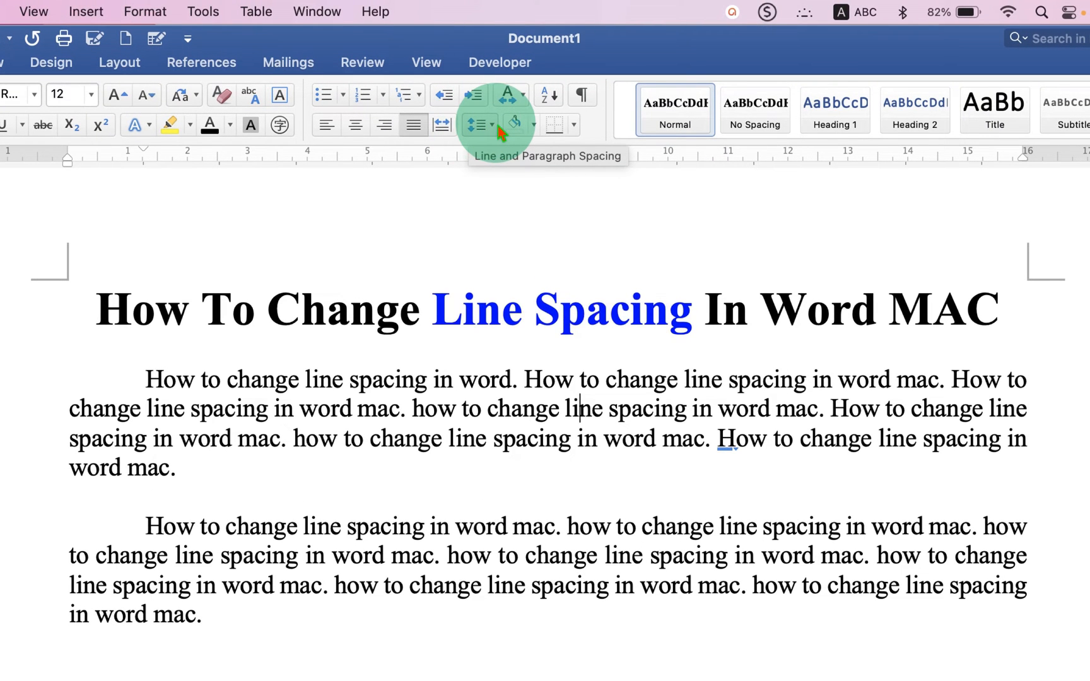
Set the first paragraph, then the entire selected document, to 2.0 line spacing
{"action": "left_click", "coordinate": [475, 124]}
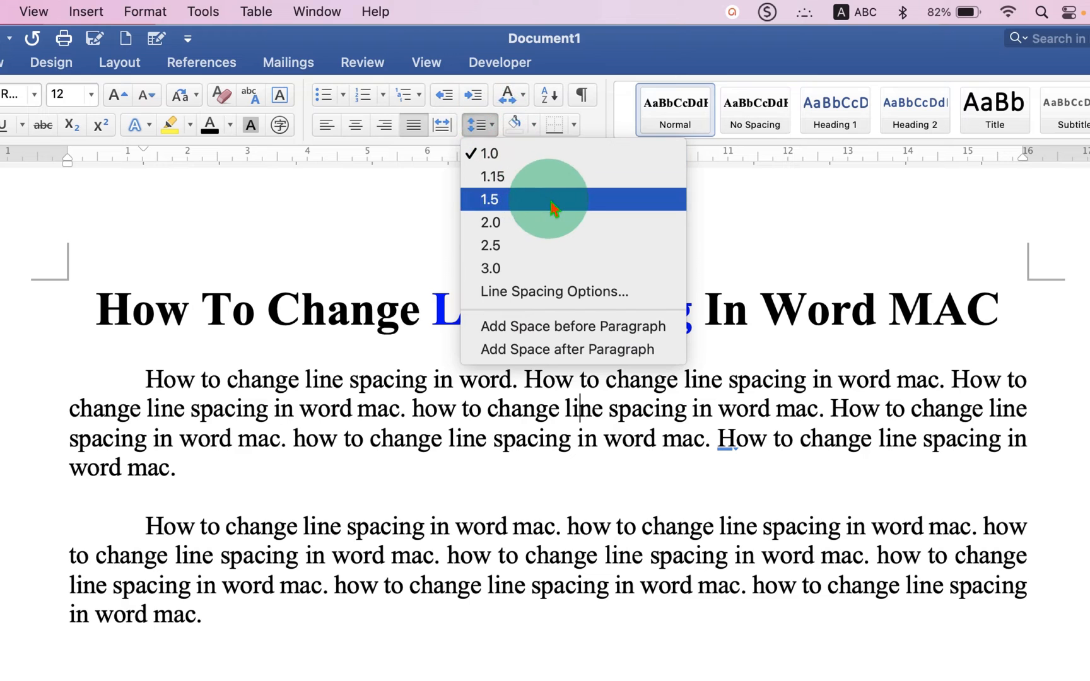
{"action": "mouse_move", "coordinate": [564, 177]}
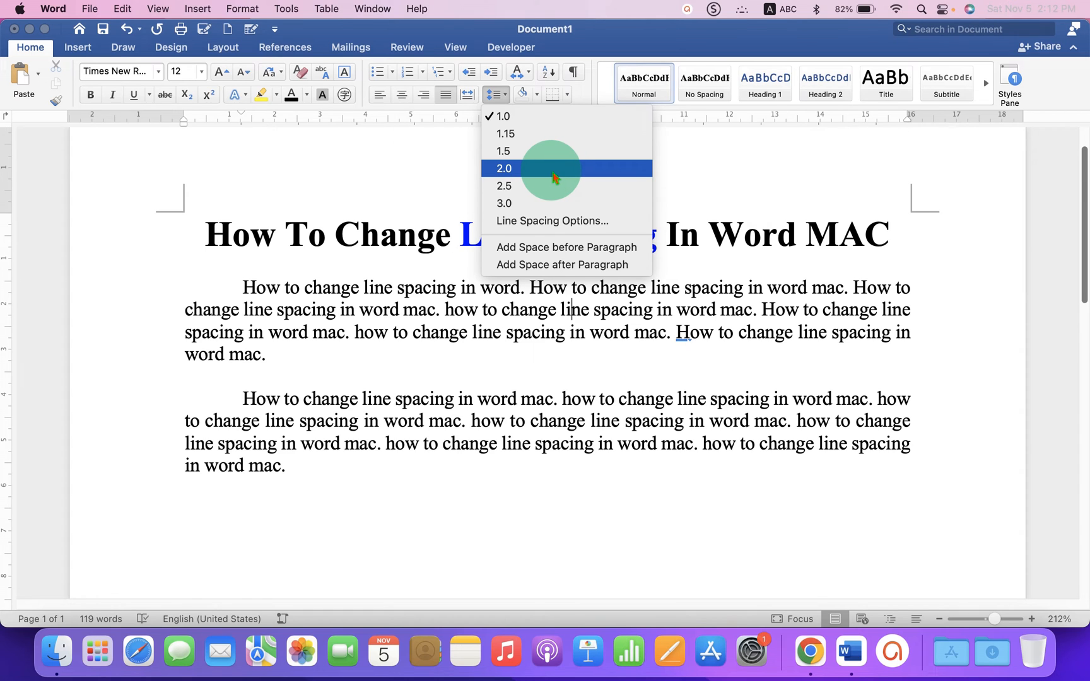
{"action": "left_click", "coordinate": [503, 168]}
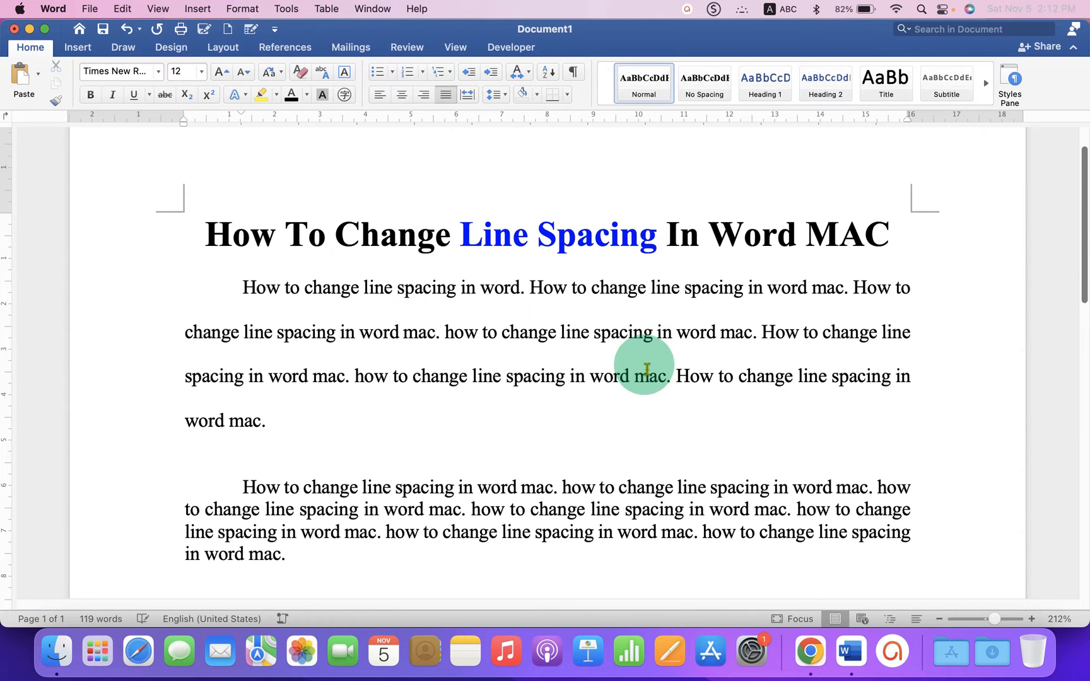
{"action": "mouse_move", "coordinate": [935, 302]}
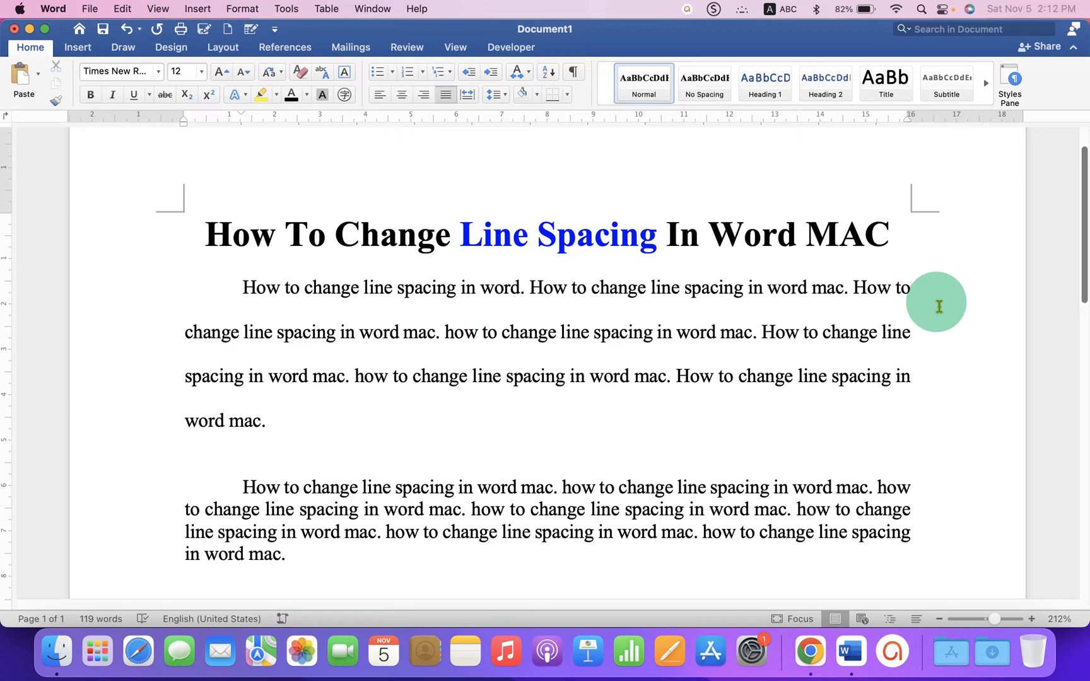
{"action": "mouse_move", "coordinate": [638, 309]}
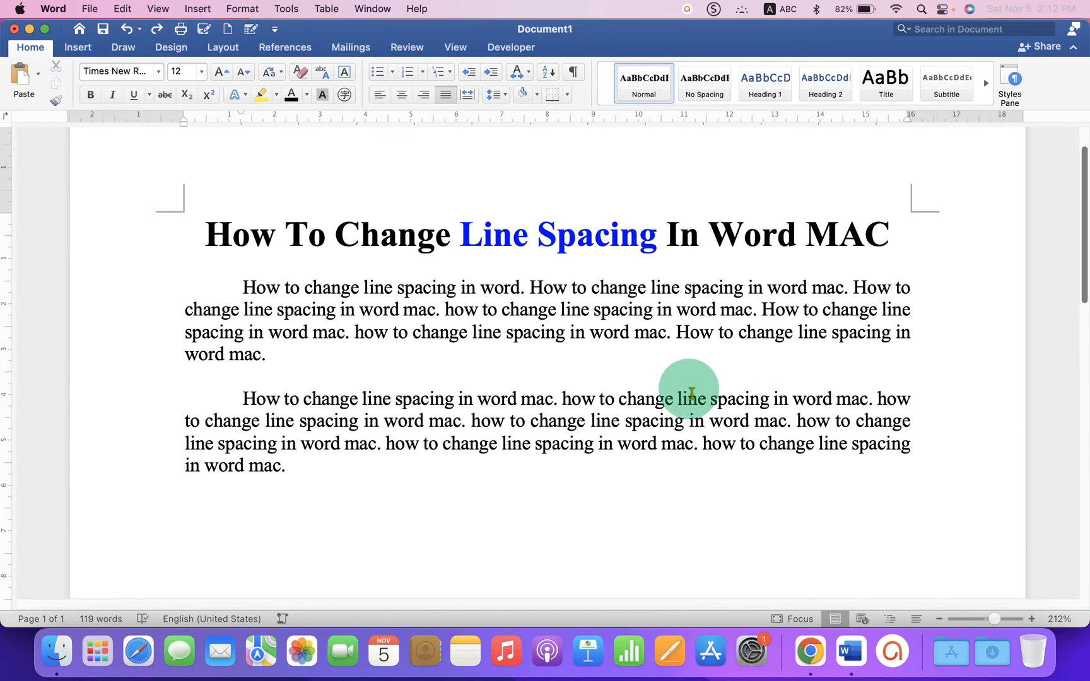
{"action": "mouse_move", "coordinate": [470, 340]}
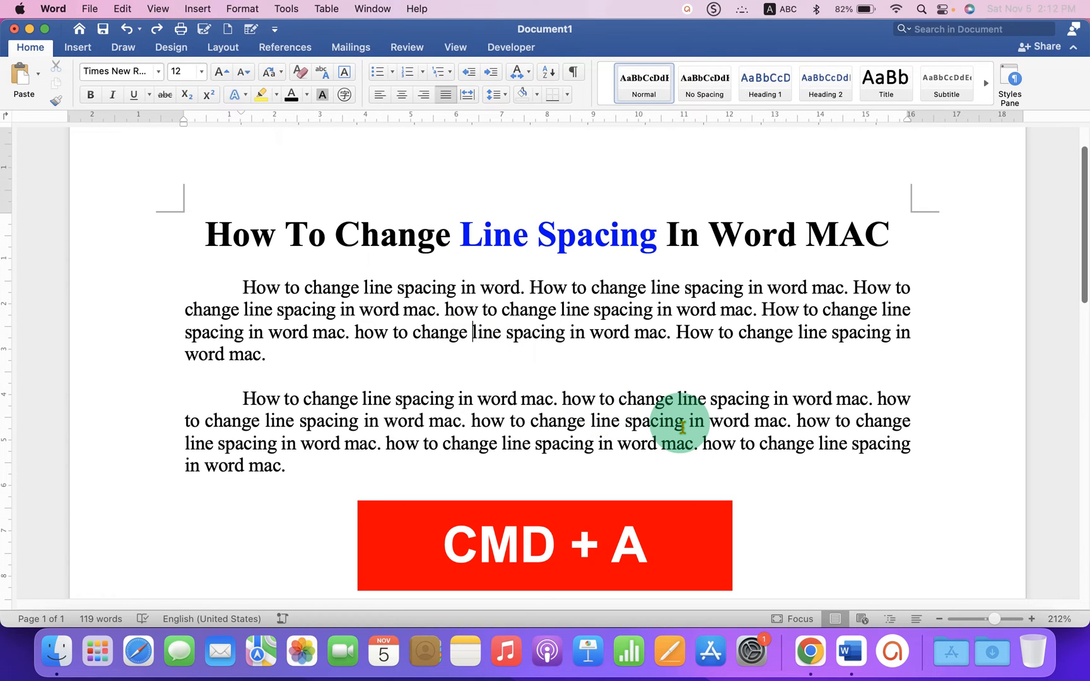
{"action": "key", "text": "cmd+a"}
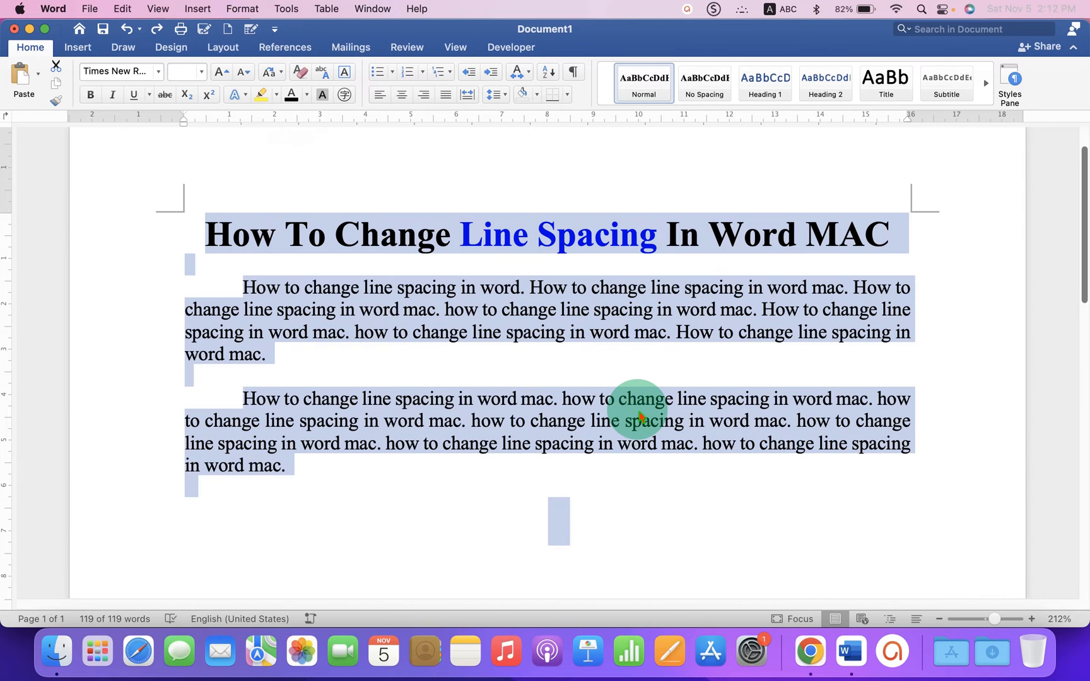
{"action": "mouse_move", "coordinate": [595, 354]}
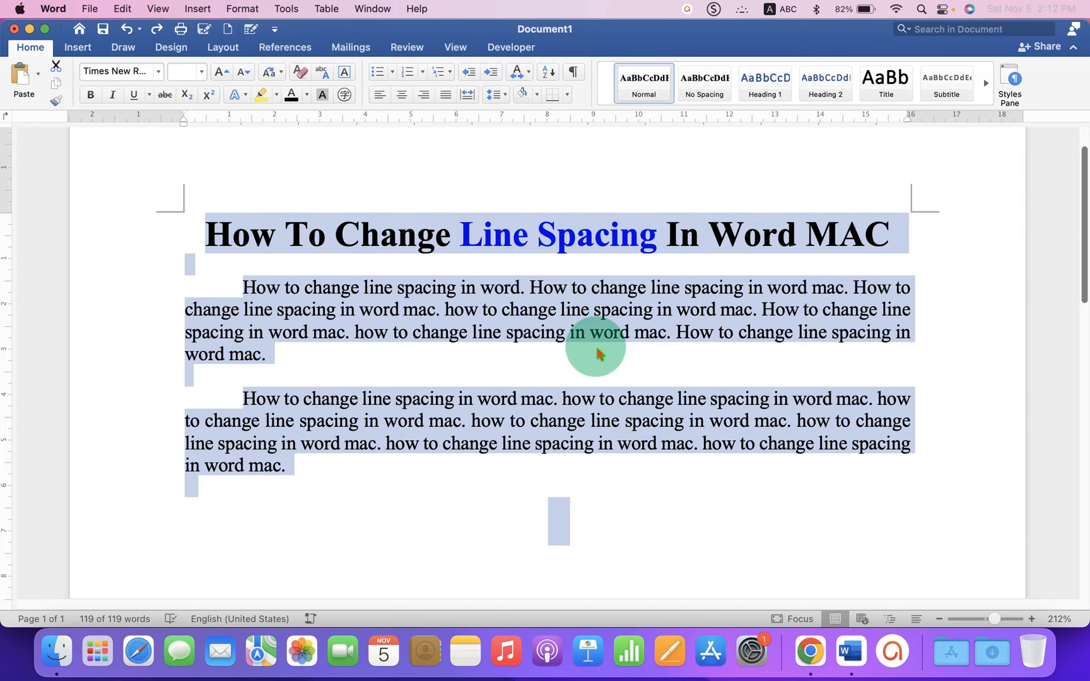
{"action": "left_click", "coordinate": [494, 94]}
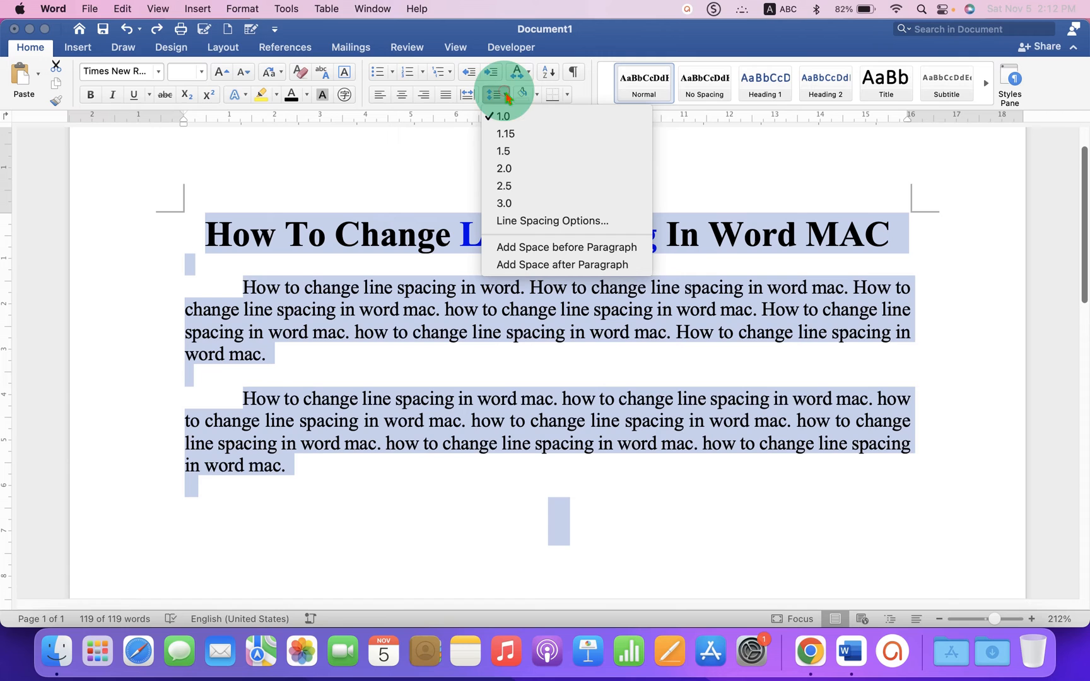
{"action": "mouse_move", "coordinate": [535, 168]}
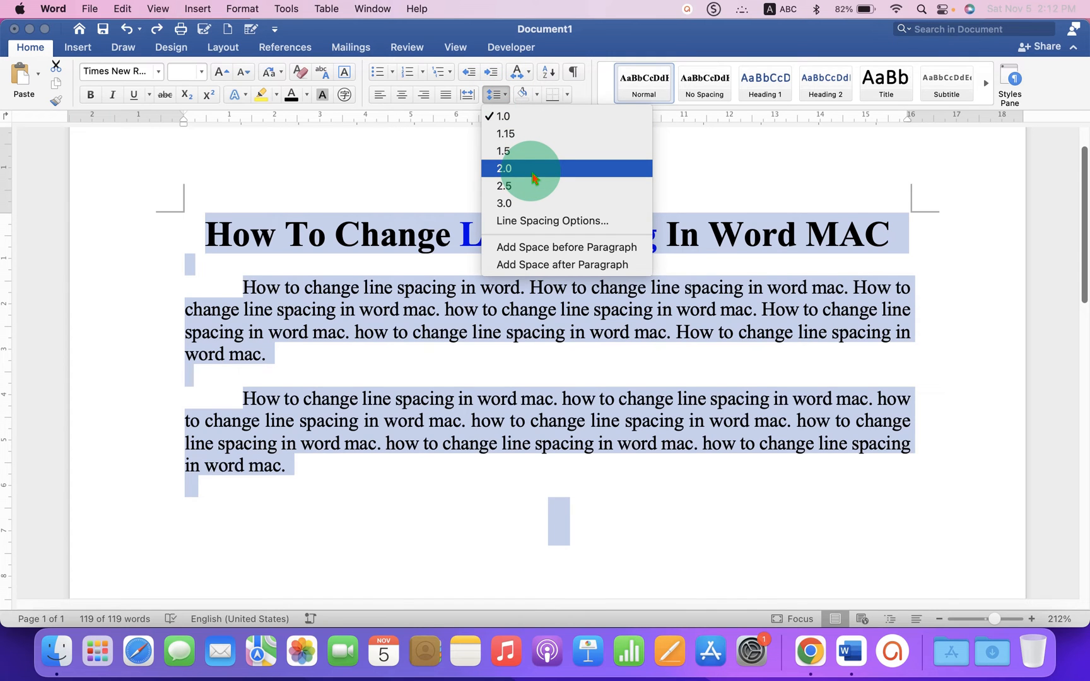
{"action": "left_click", "coordinate": [503, 169]}
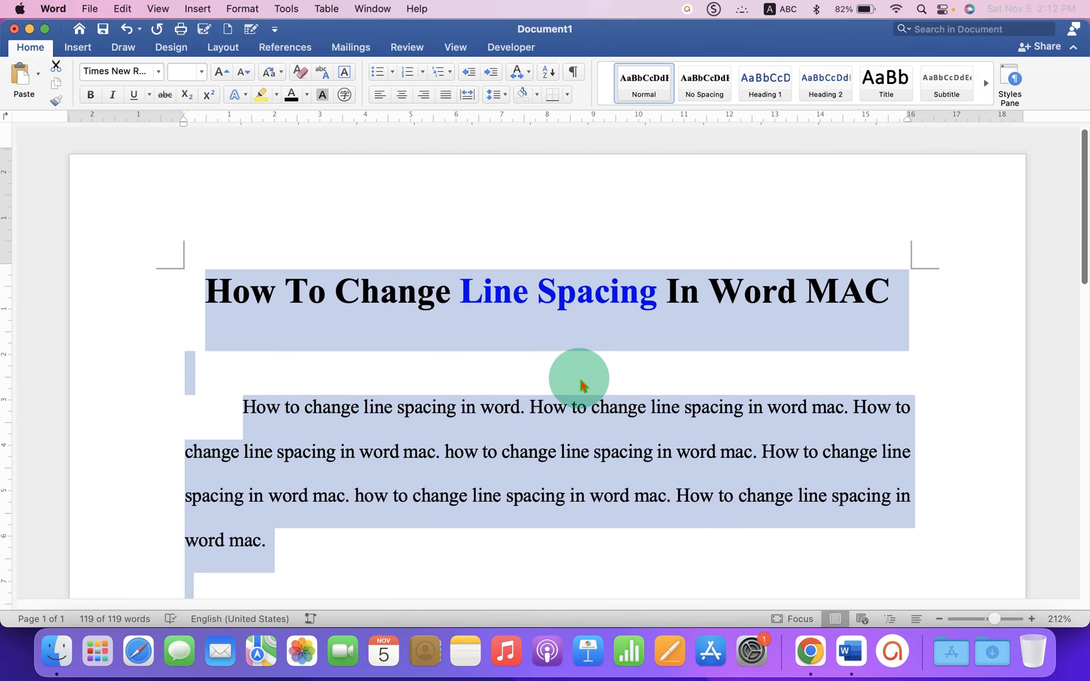
{"action": "left_click", "coordinate": [492, 93]}
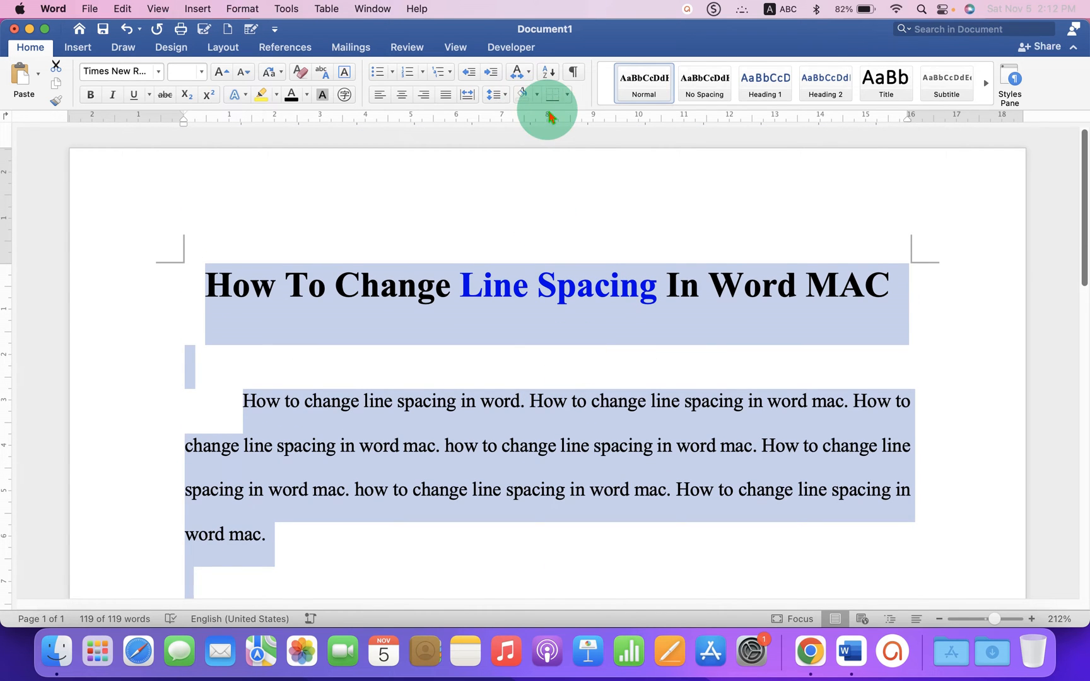
In Line Spacing Options, set 6 pt before, 0 pt after, and Double line spacing
{"action": "left_click", "coordinate": [492, 94]}
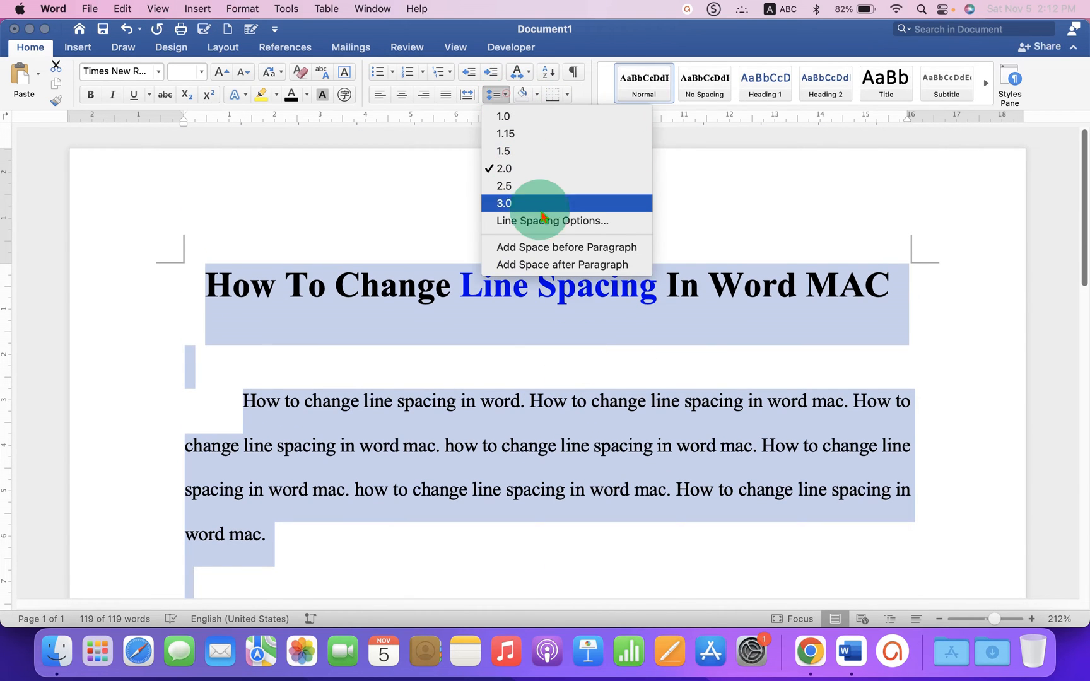
{"action": "left_click", "coordinate": [552, 220]}
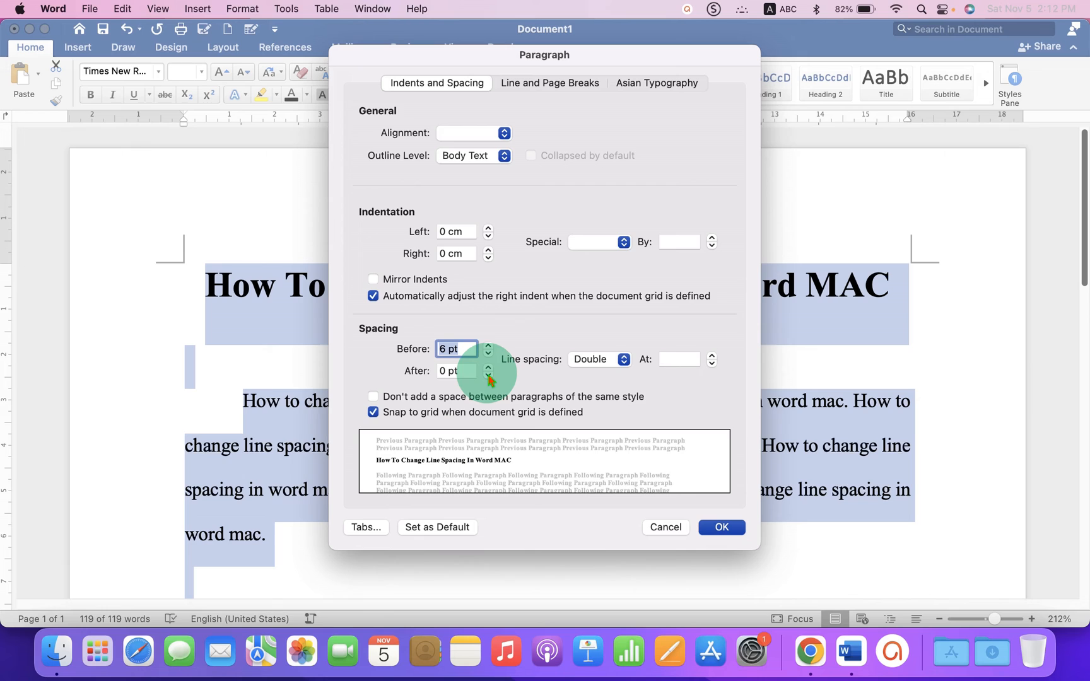
{"action": "left_click", "coordinate": [488, 367]}
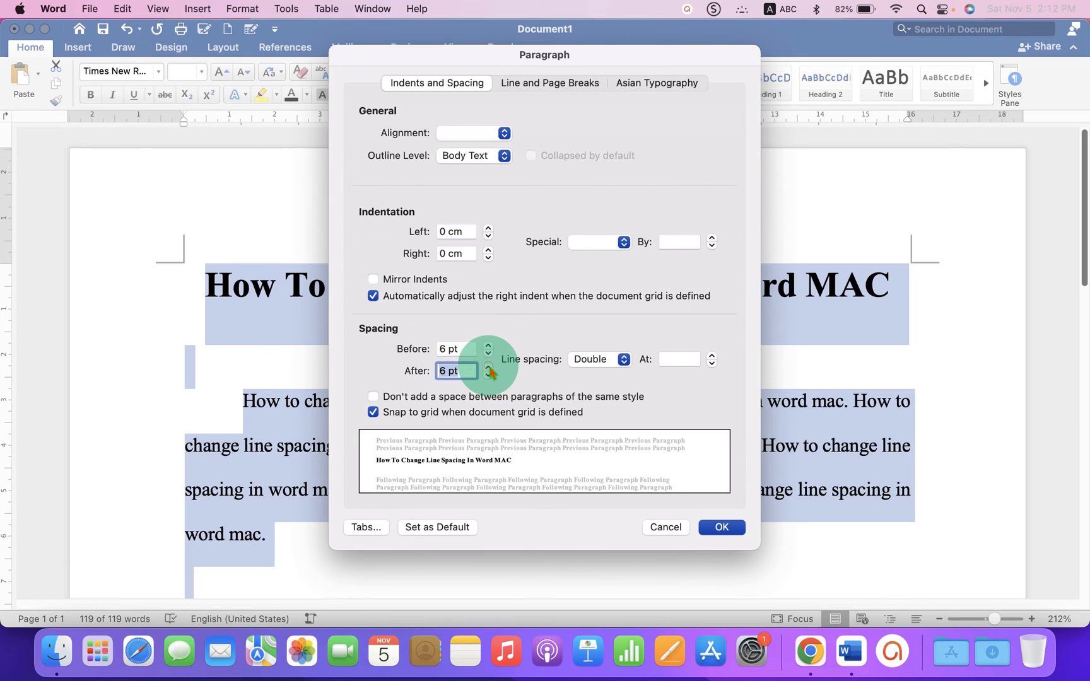
{"action": "left_click", "coordinate": [489, 375]}
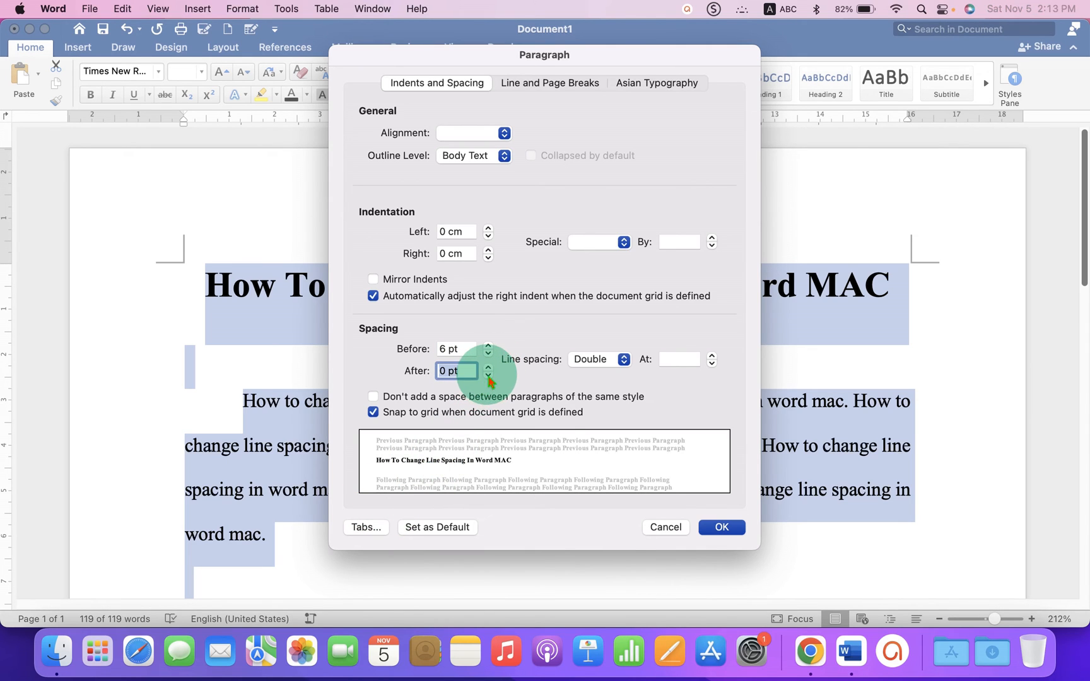
{"action": "left_click", "coordinate": [488, 376]}
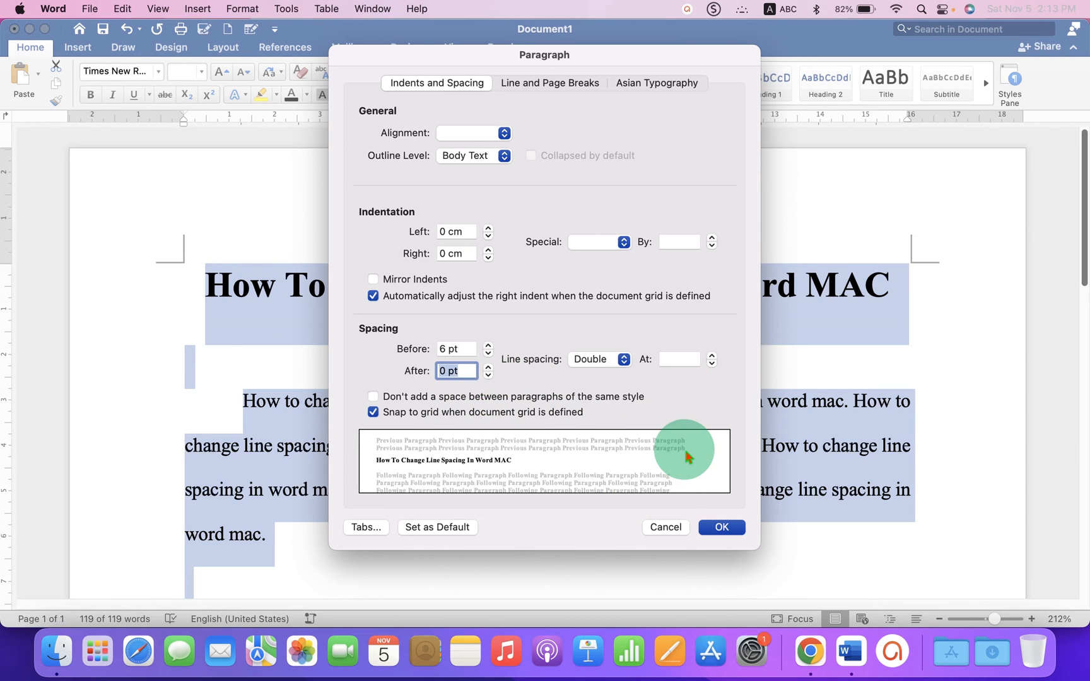
{"action": "left_click", "coordinate": [596, 360]}
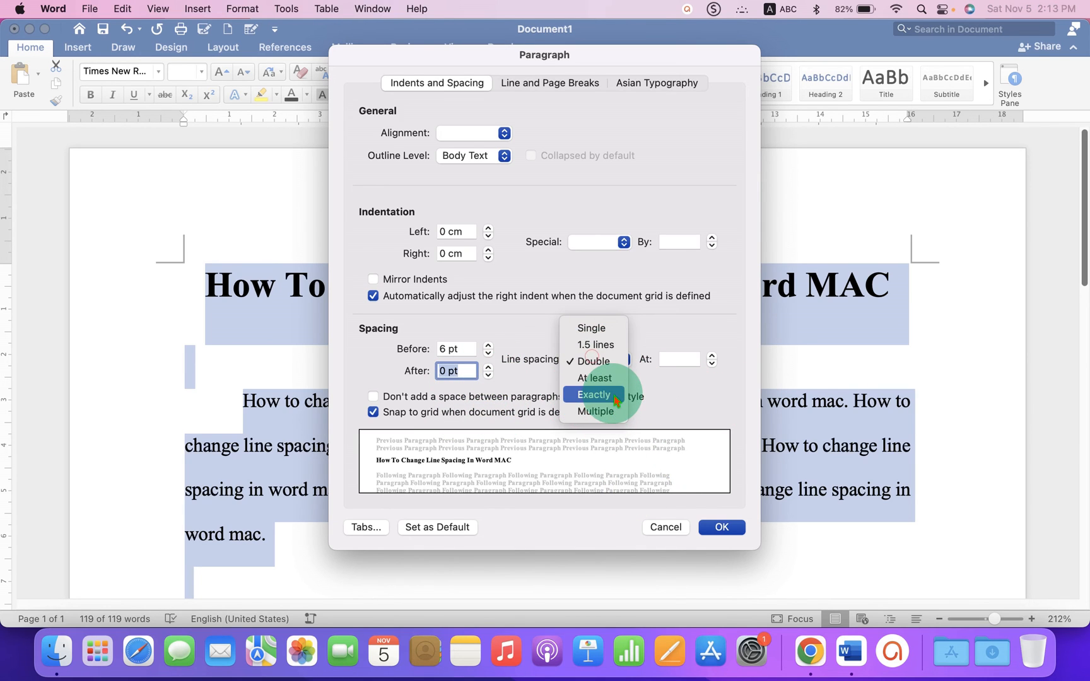
{"action": "left_click", "coordinate": [595, 362]}
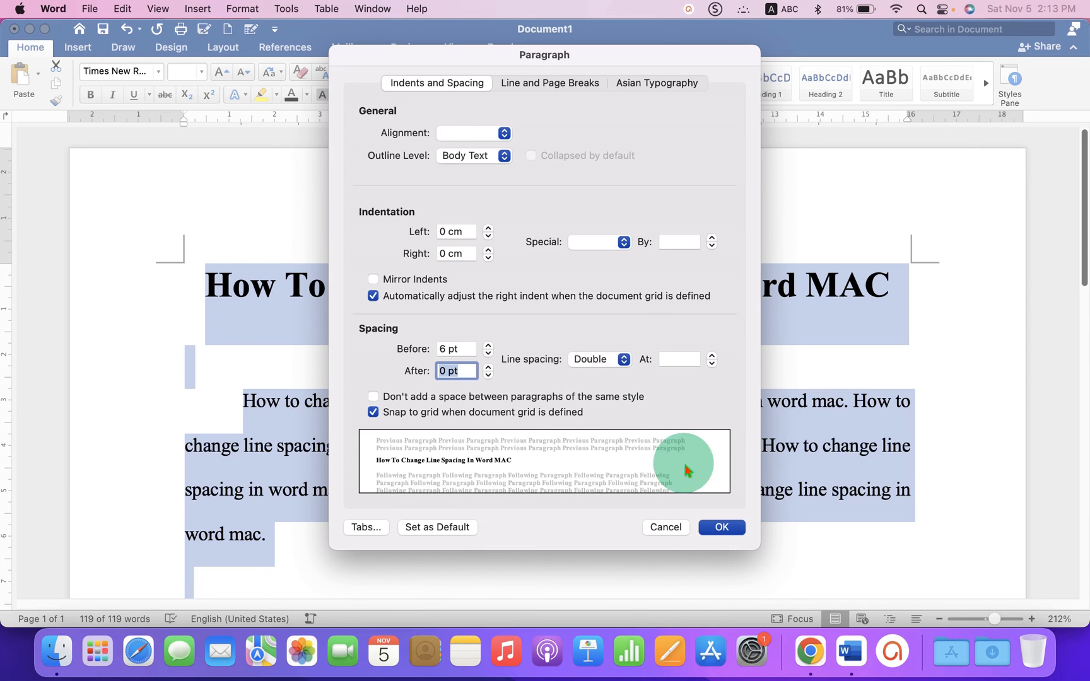
Confirm the Paragraph dialog to apply 6 pt before and double spacing everywhere
{"action": "left_click", "coordinate": [722, 526]}
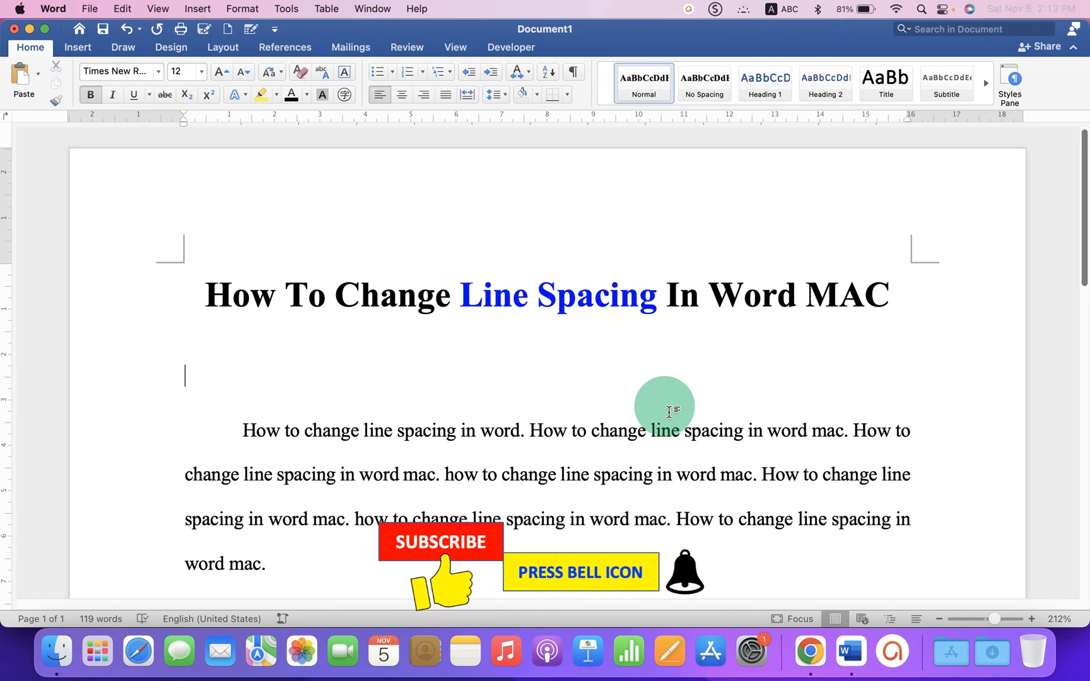
{"action": "mouse_move", "coordinate": [1041, 461]}
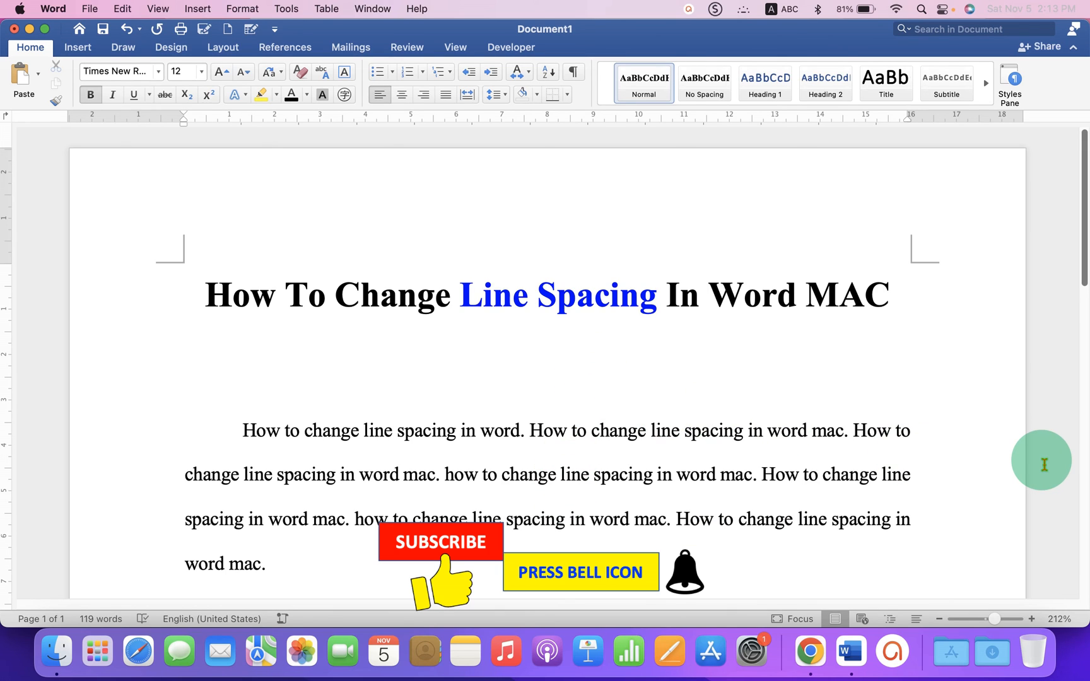